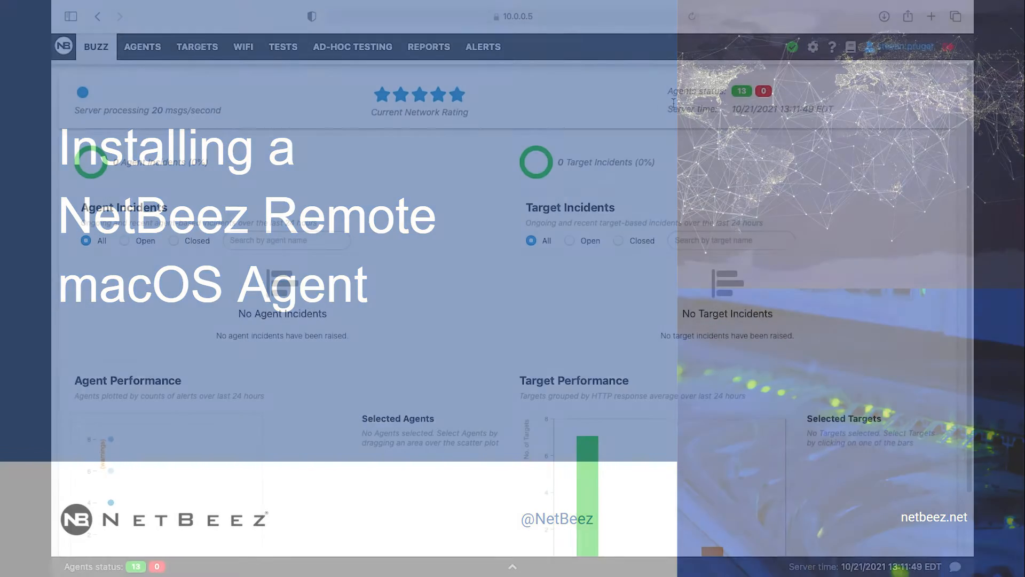
Open Online Documentation from the dashboard's help menu in a new tab
{"action": "left_click", "coordinate": [832, 47]}
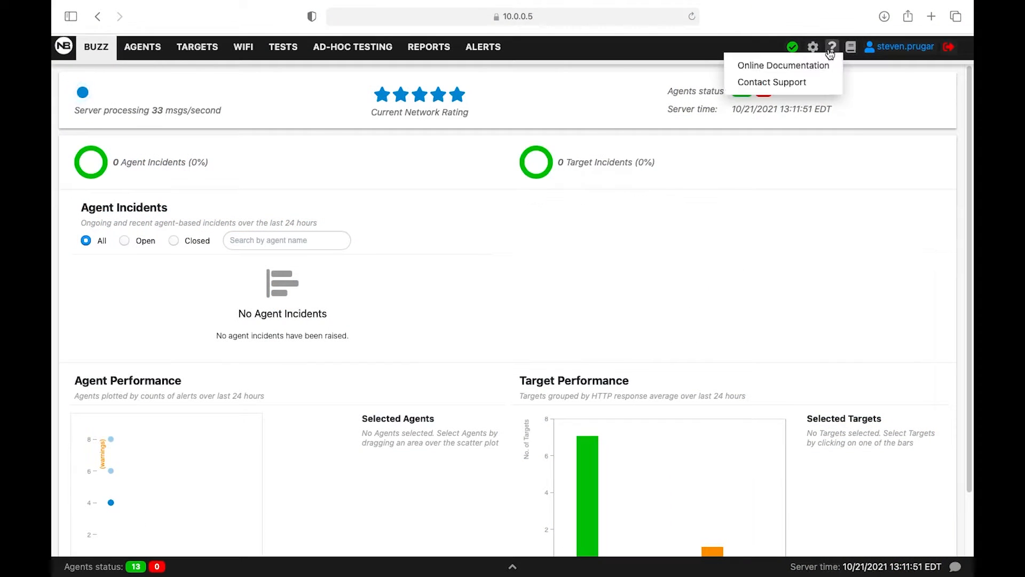
{"action": "left_click", "coordinate": [783, 65]}
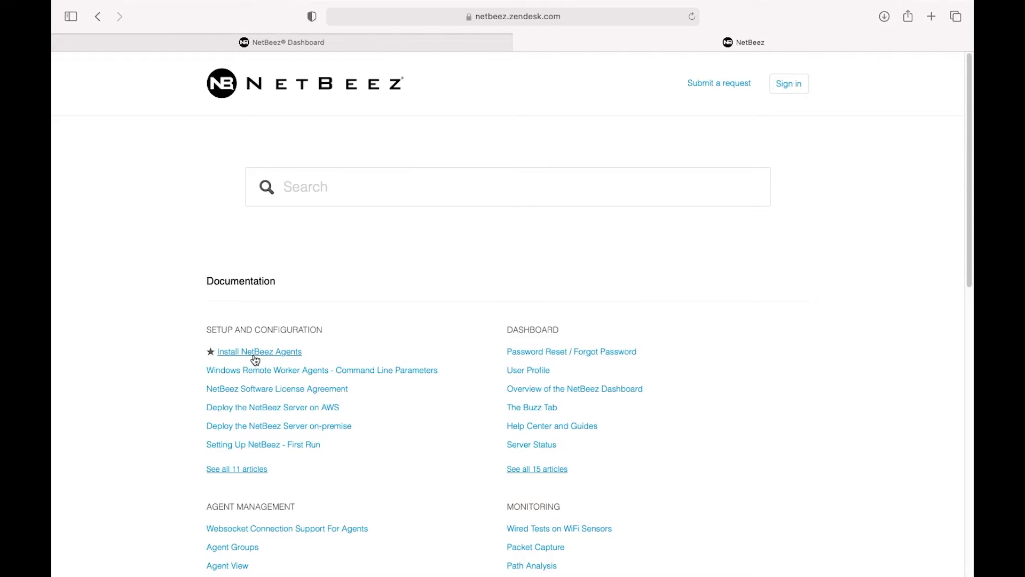
Download the NetBeez macOS agent 8.1.2 DMG via the Install NetBeez Agents guide's Option 5
{"action": "left_click", "coordinate": [258, 351]}
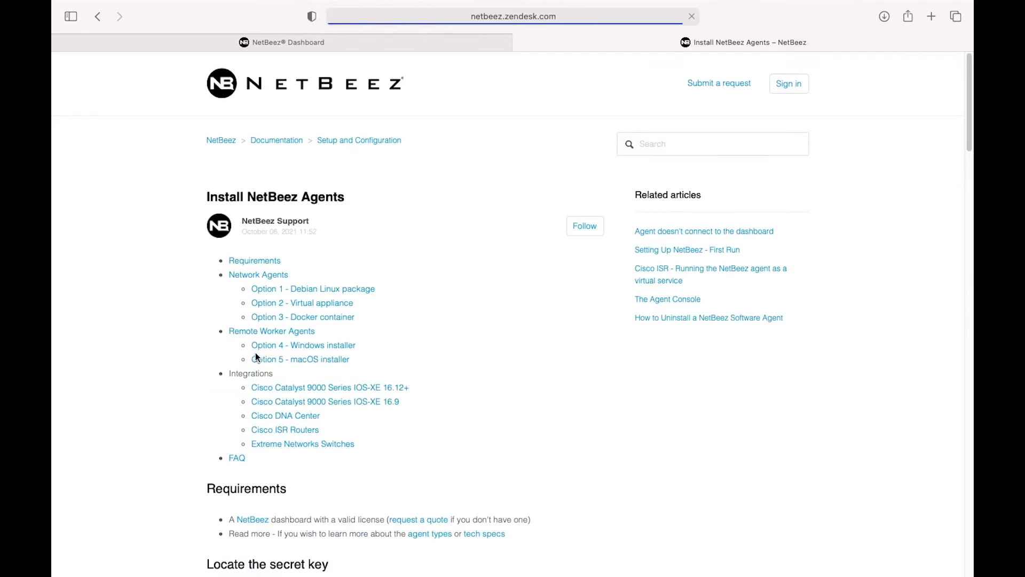
{"action": "scroll", "scroll_direction": "down", "scroll_amount": 3}
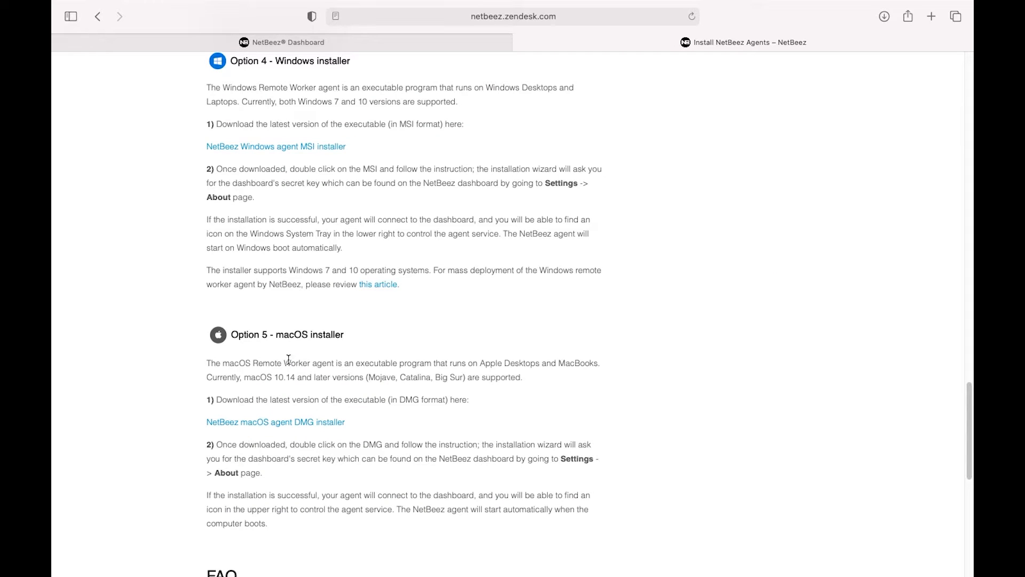
{"action": "left_click", "coordinate": [275, 422]}
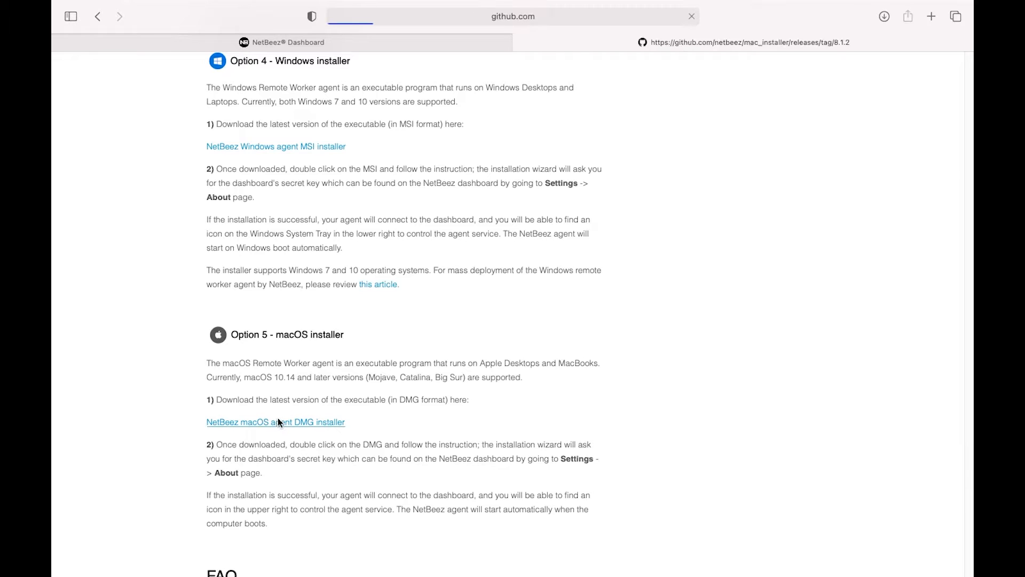
{"action": "left_click", "coordinate": [275, 422]}
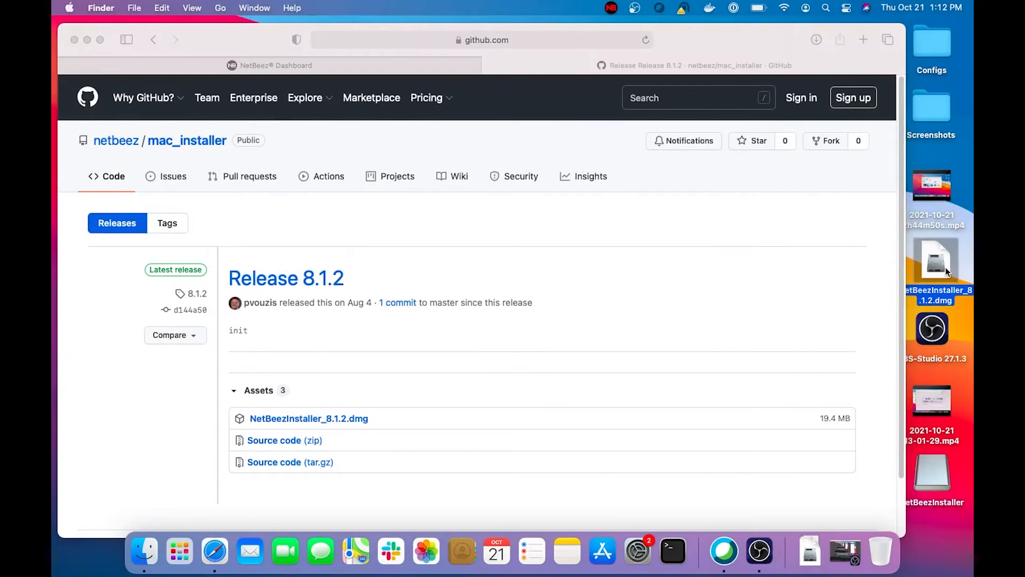
Mount NetBeezInstaller_8.1.2.dmg from the desktop and launch the NetBeezInstaller app
{"action": "double_click", "coordinate": [935, 261]}
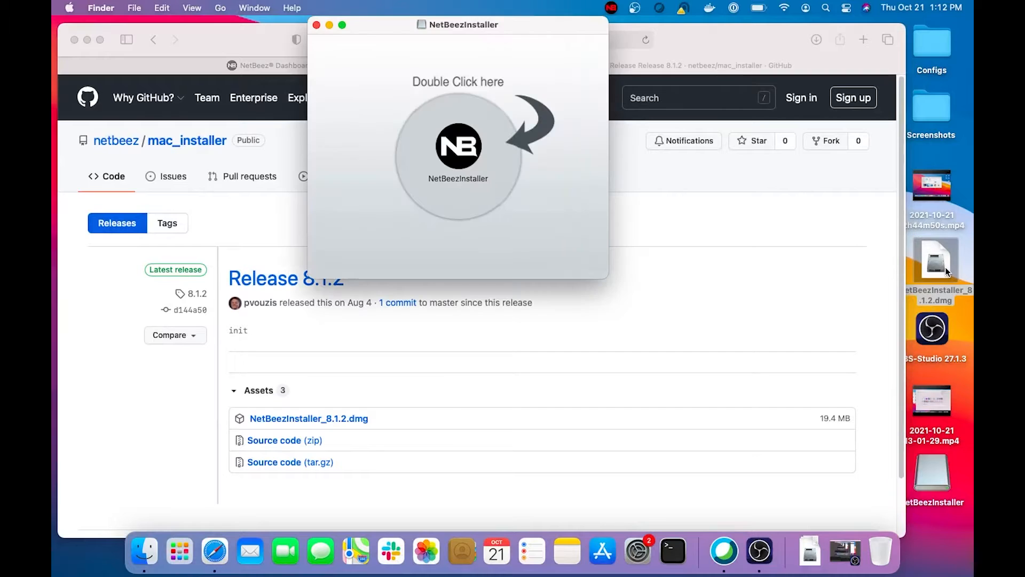
{"action": "left_click", "coordinate": [458, 146]}
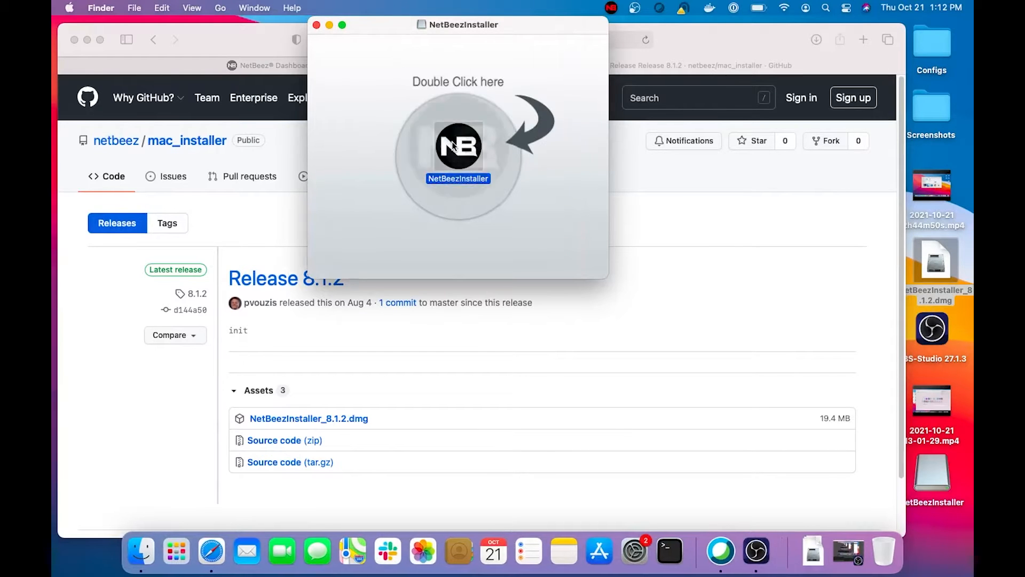
{"action": "double_click", "coordinate": [458, 146]}
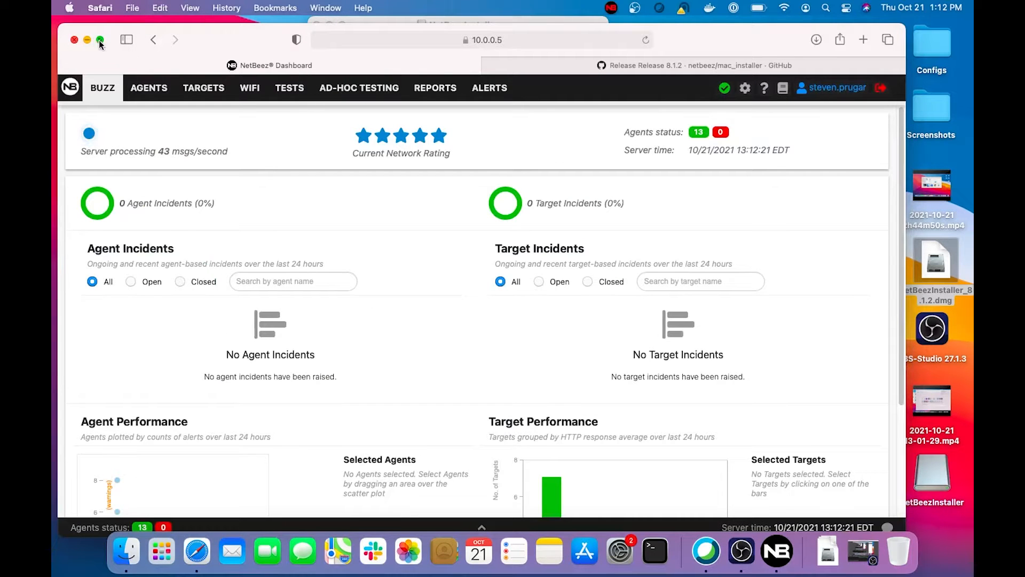
Maximize Safari and open the dashboard's About settings page with the secret key
{"action": "left_click", "coordinate": [100, 40]}
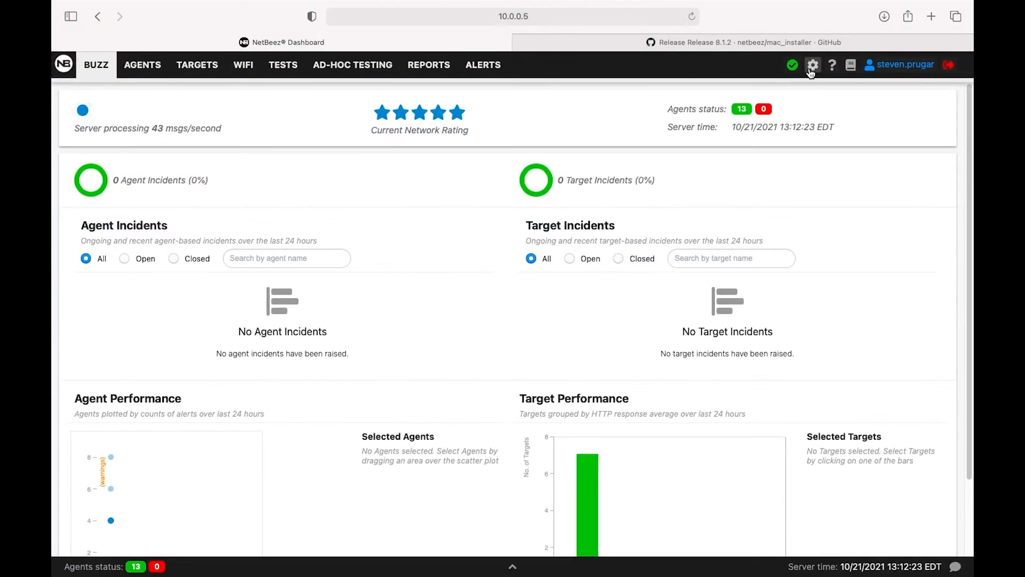
{"action": "left_click", "coordinate": [813, 64]}
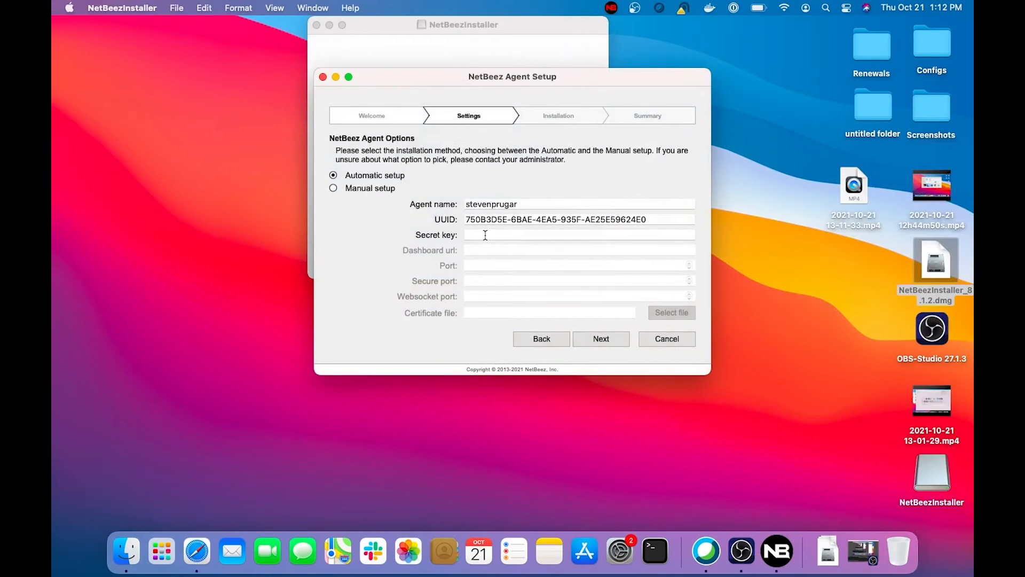
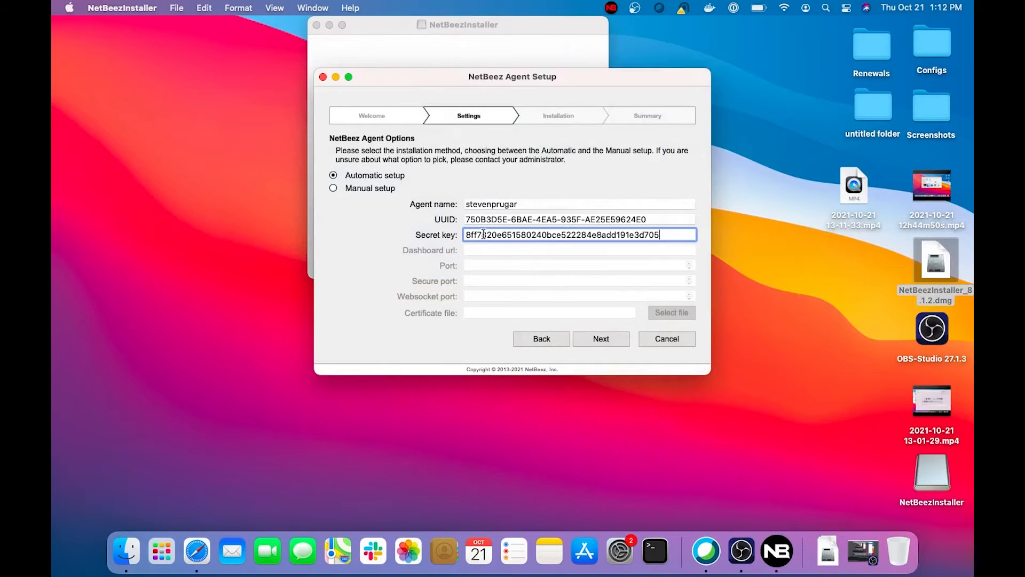
Enter the secret key, keep default launch options, and authorise the agent daemon install
{"action": "left_click", "coordinate": [600, 338]}
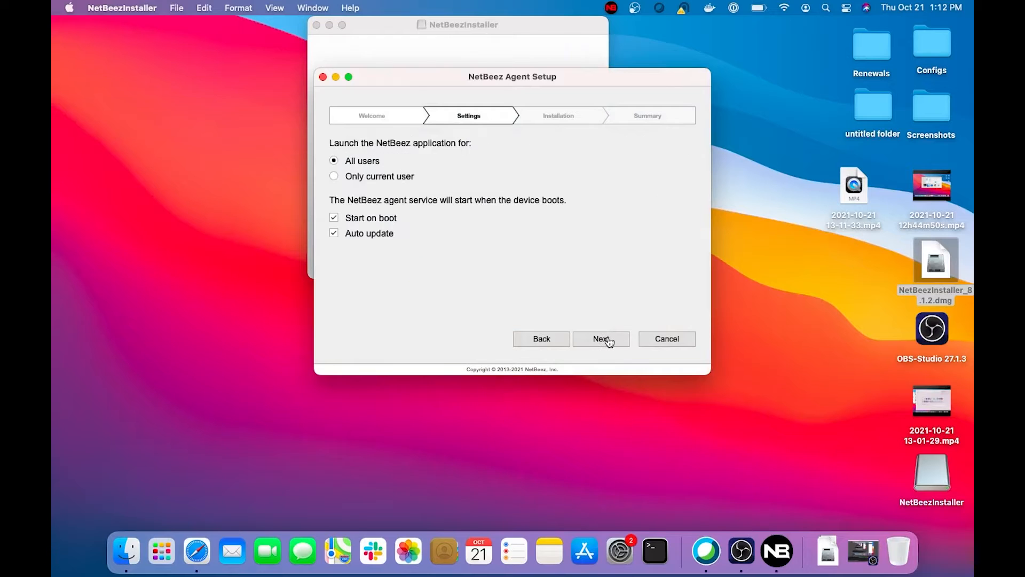
{"action": "mouse_move", "coordinate": [438, 278]}
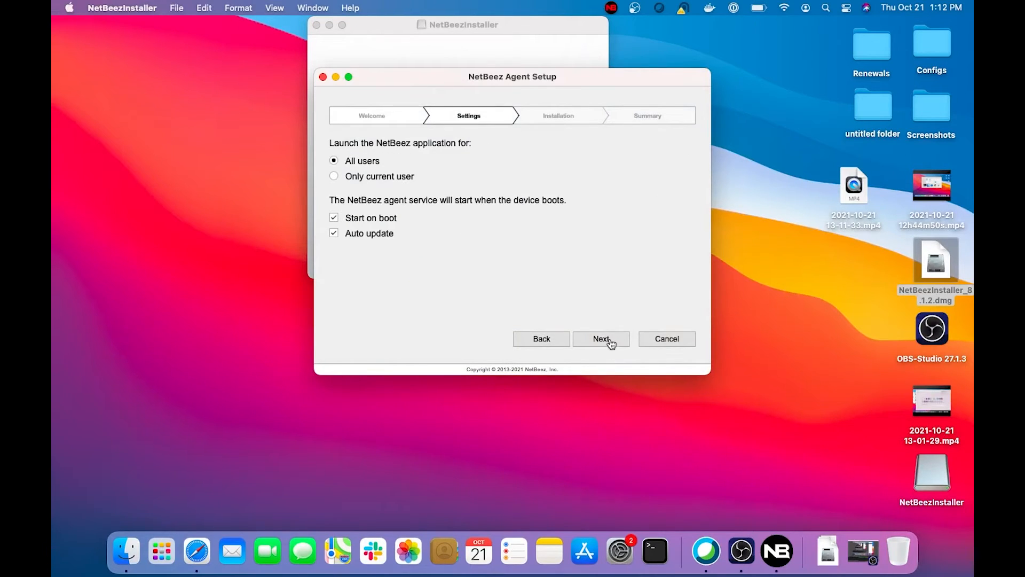
{"action": "left_click", "coordinate": [600, 339]}
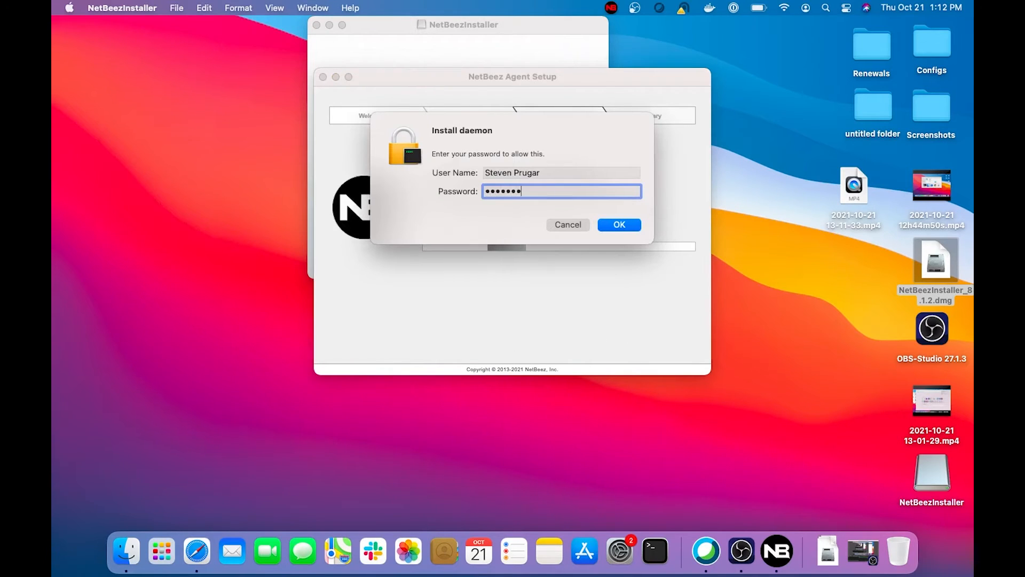
{"action": "left_click", "coordinate": [618, 224]}
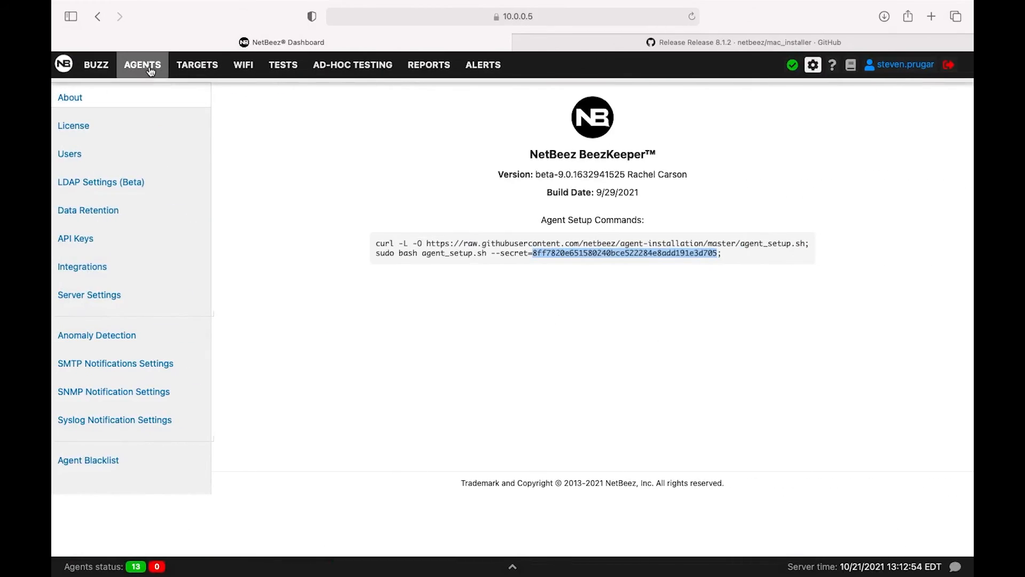
Inspect the new Mac agent under Remote Workers, then review deployed agents on the License page
{"action": "left_click", "coordinate": [142, 64]}
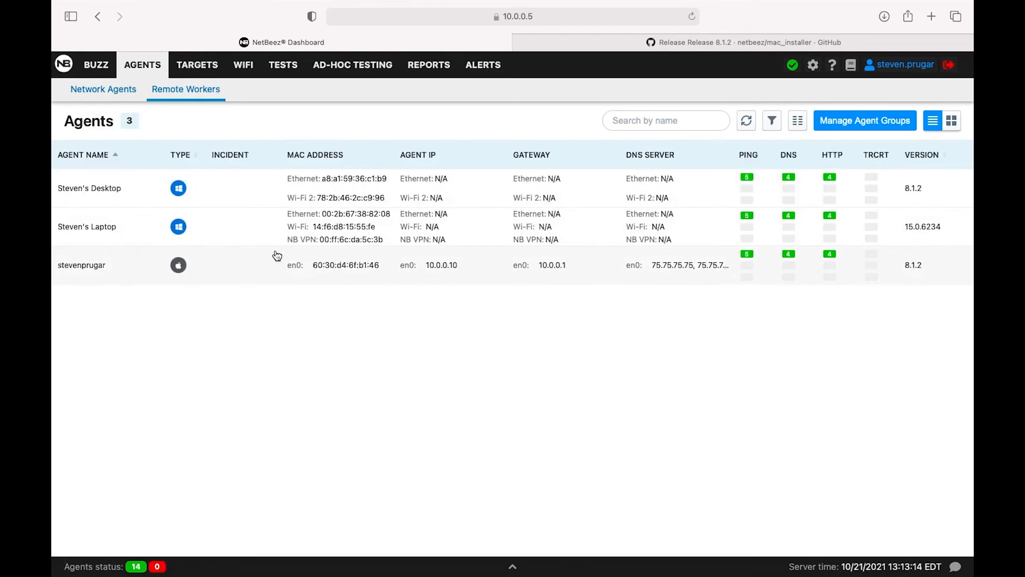
{"action": "left_click", "coordinate": [82, 265]}
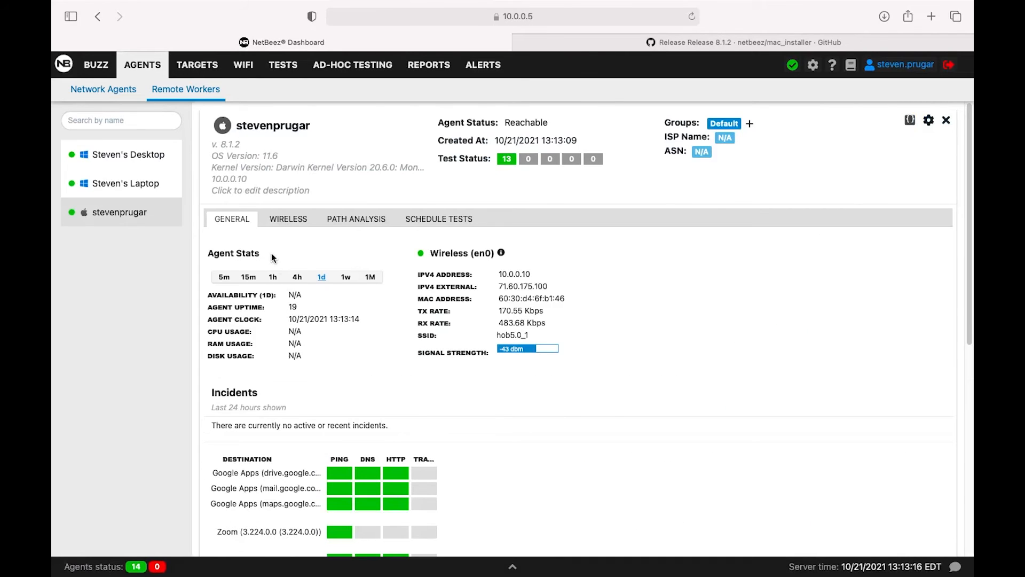
{"action": "scroll", "scroll_direction": "down", "scroll_amount": 3}
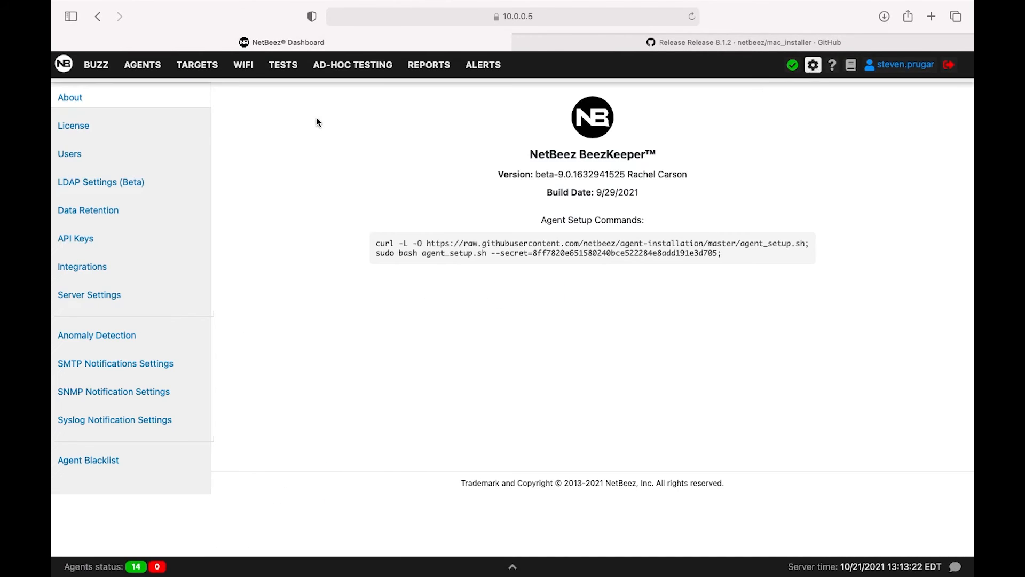
{"action": "left_click", "coordinate": [73, 125]}
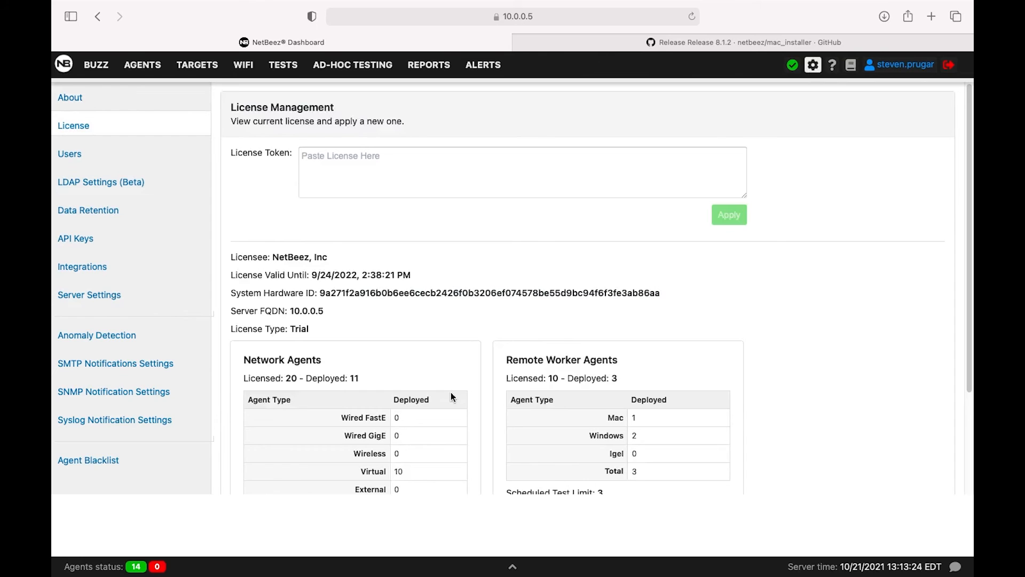
{"action": "scroll", "scroll_direction": "down", "scroll_amount": 3}
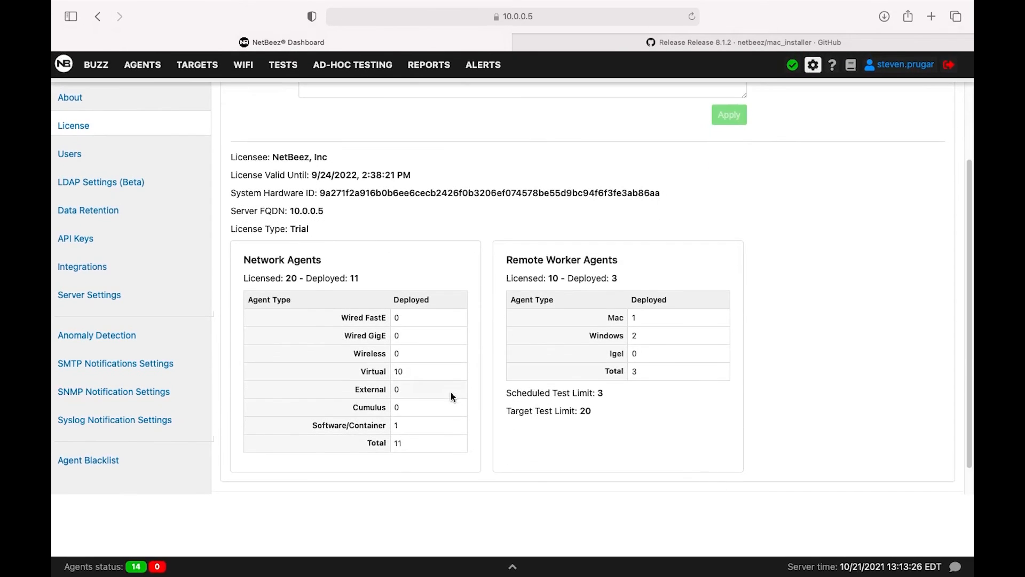